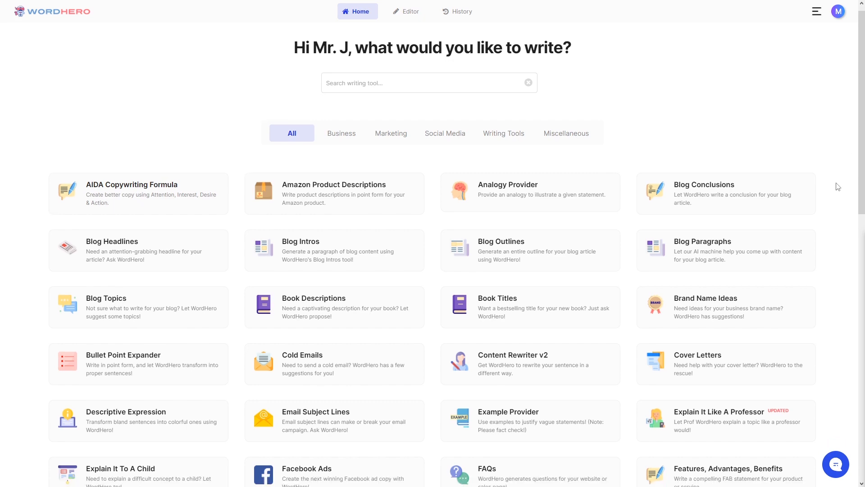
# Filter the tool library through Business, Social Media, Miscellaneous and All, ending on Marketing.
pyautogui.scroll(-3)
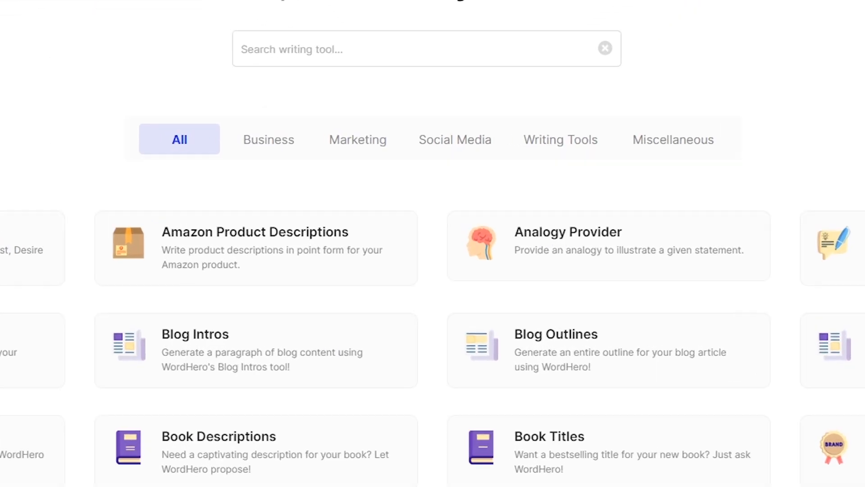
pyautogui.click(250, 138)
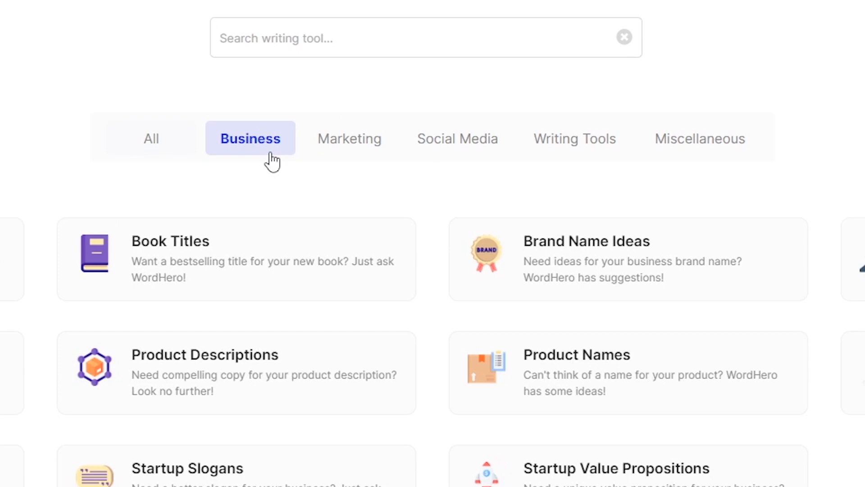
pyautogui.click(457, 138)
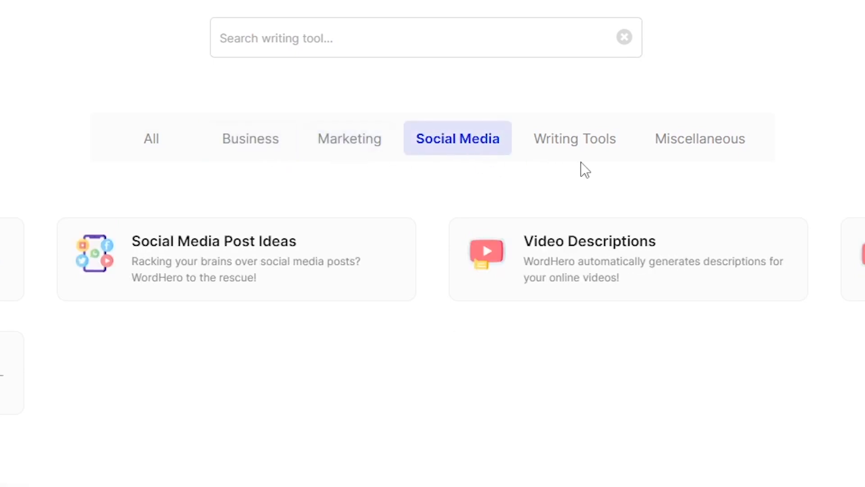
pyautogui.click(700, 137)
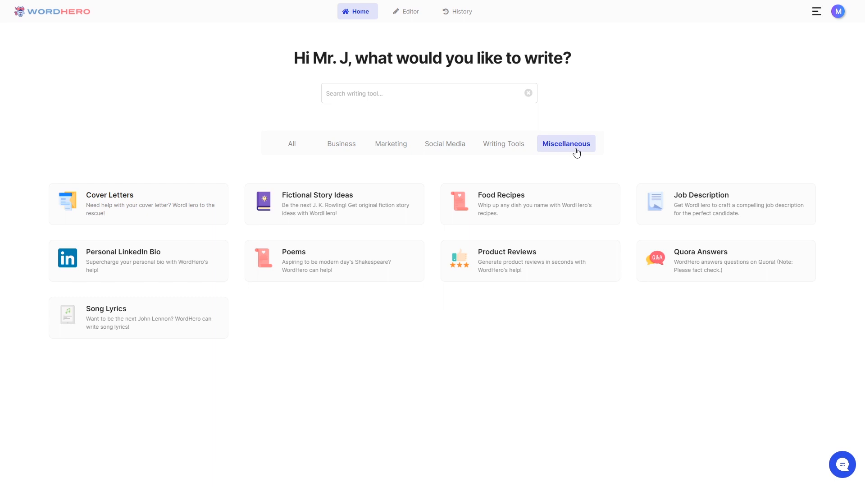
pyautogui.click(291, 144)
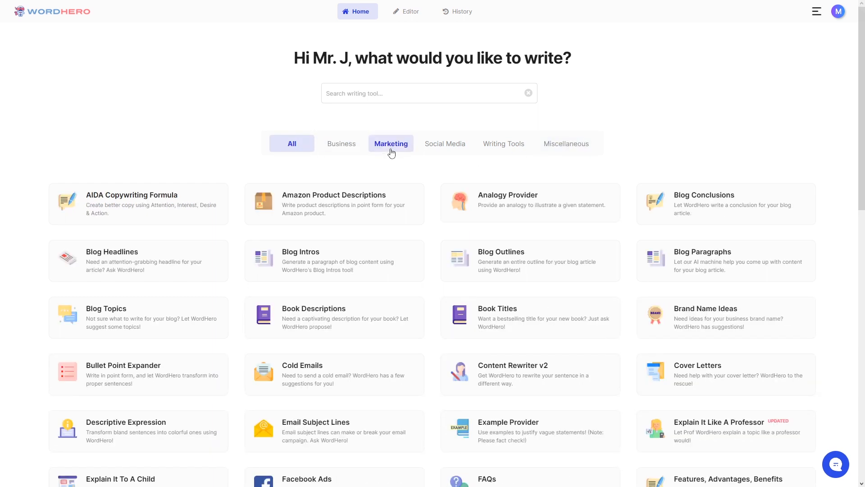
pyautogui.click(390, 143)
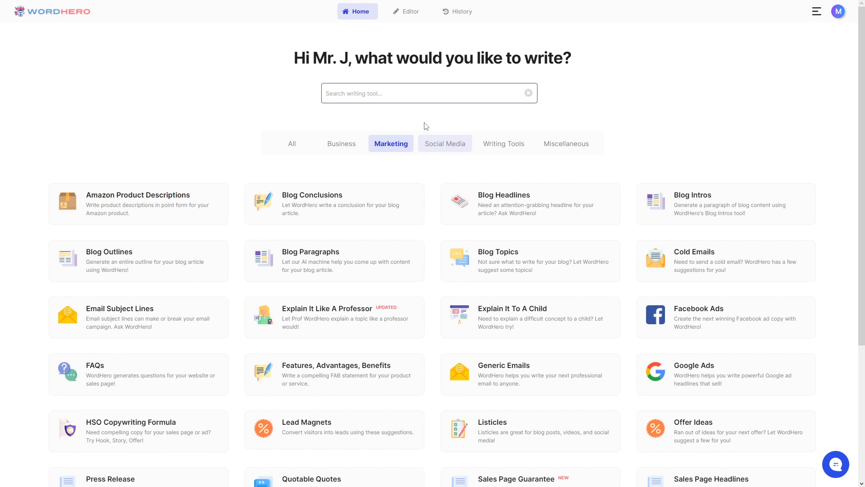
# Search the writing tools for 'email'.
pyautogui.click(414, 93)
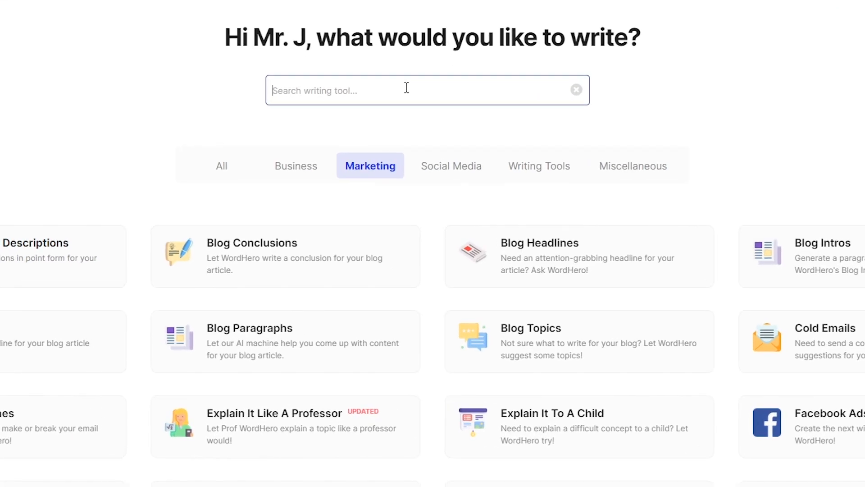
pyautogui.write('email')
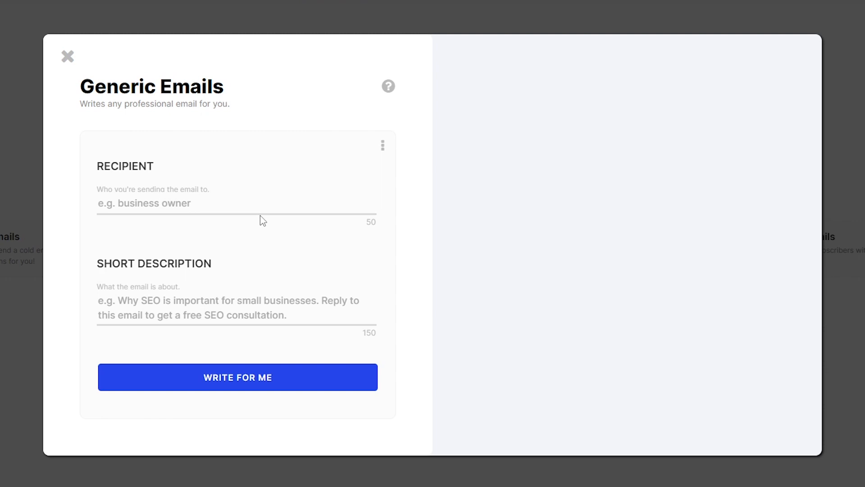
# Generate emails to 'Manager' describing a video-ad offer that asks them to reply to work with us.
pyautogui.write('Manager')
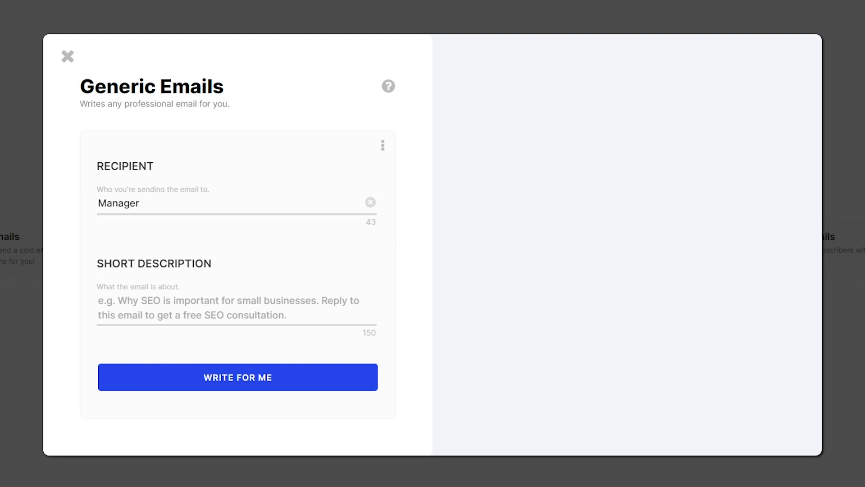
pyautogui.write('Creating a video ad for your business. Reply to this email if you want to work with us.')
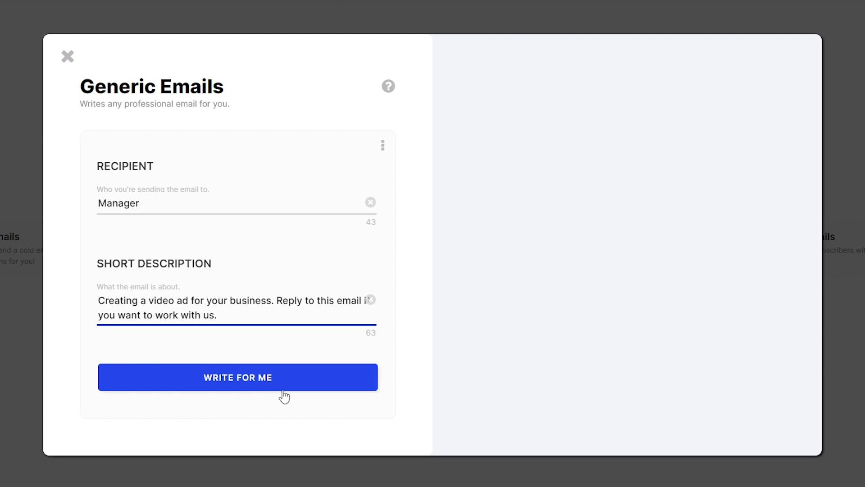
pyautogui.click(237, 378)
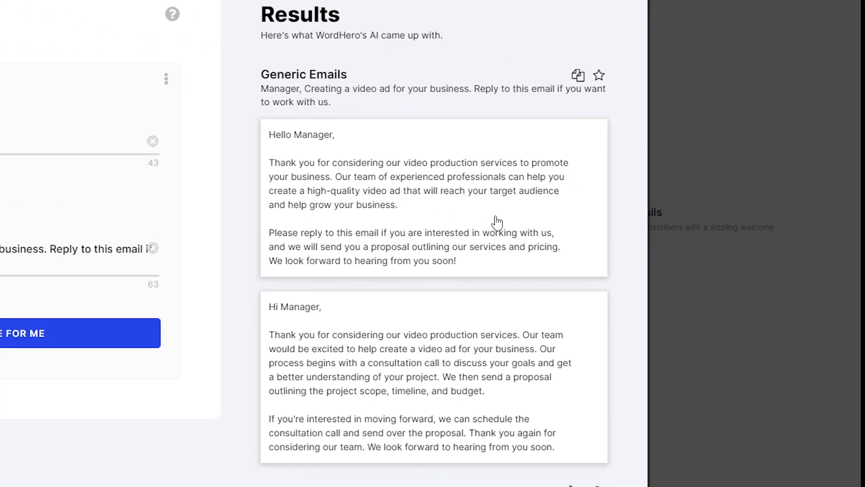
# Copy all the generated emails and star them as a favorite.
pyautogui.click(576, 75)
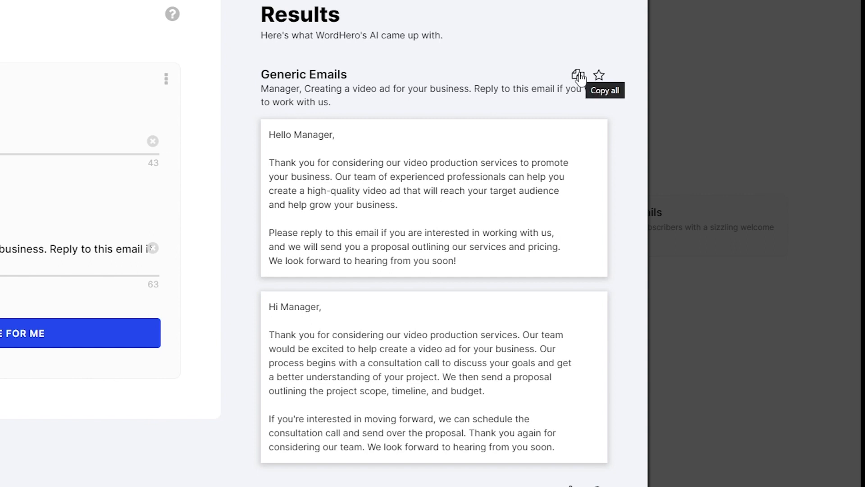
pyautogui.moveTo(599, 75)
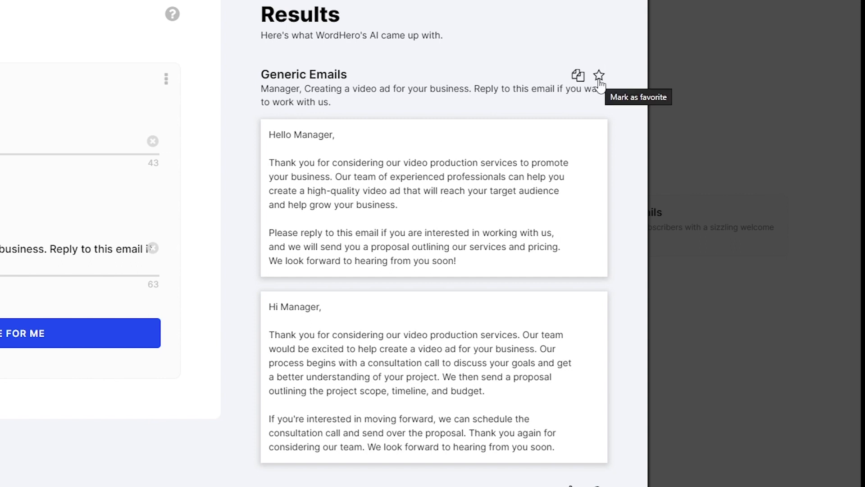
pyautogui.click(599, 76)
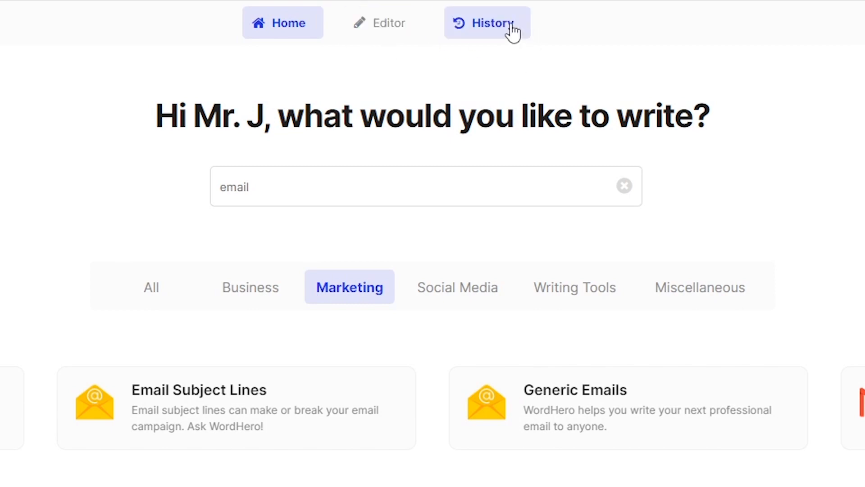
# Show History filtered to favorites only and preview the saved Generic Emails result.
pyautogui.click(486, 23)
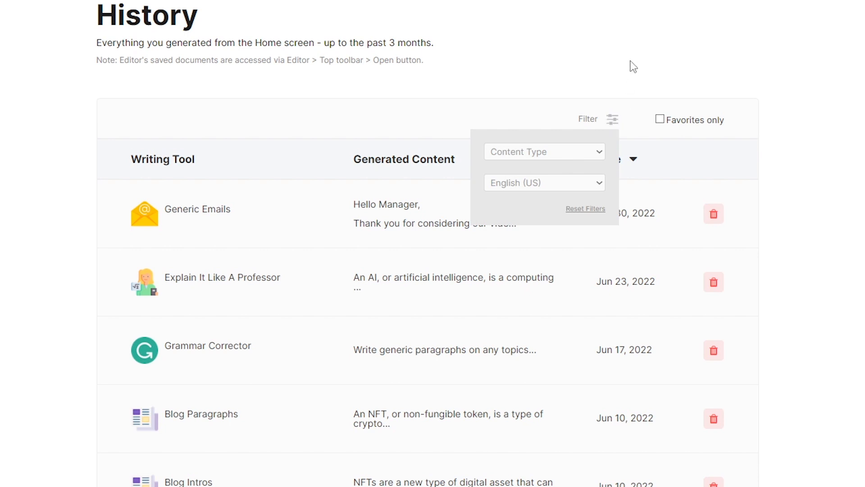
pyautogui.click(613, 119)
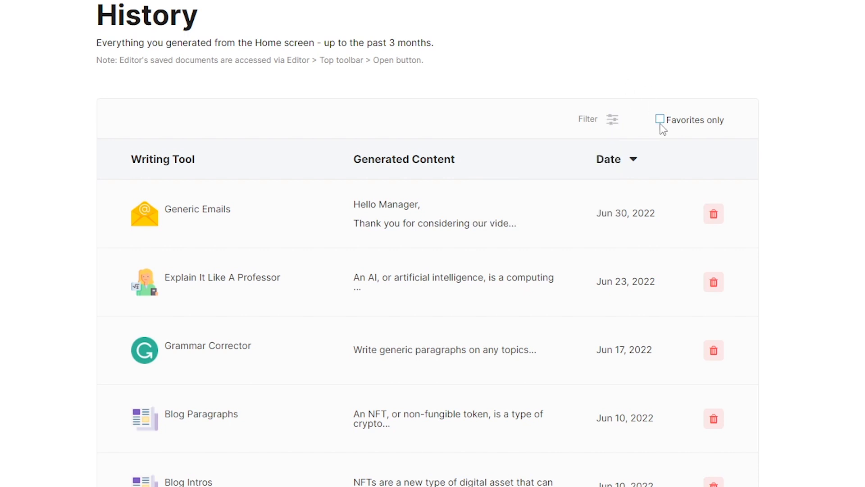
pyautogui.click(660, 119)
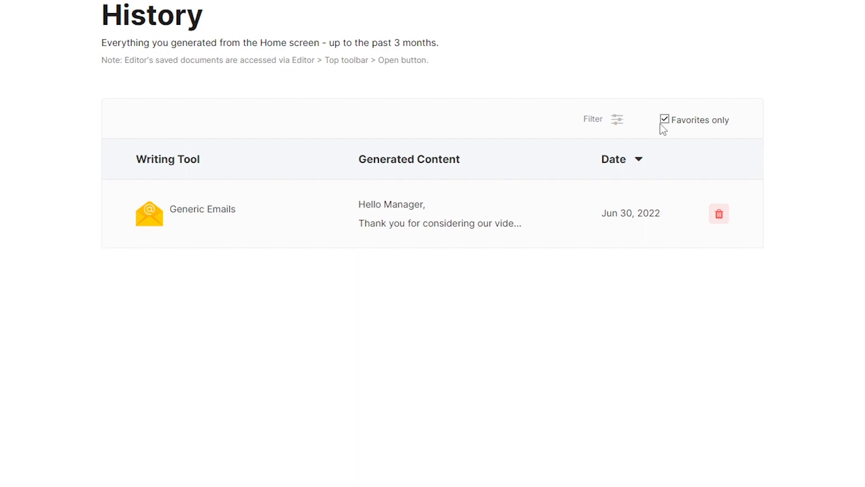
pyautogui.click(439, 214)
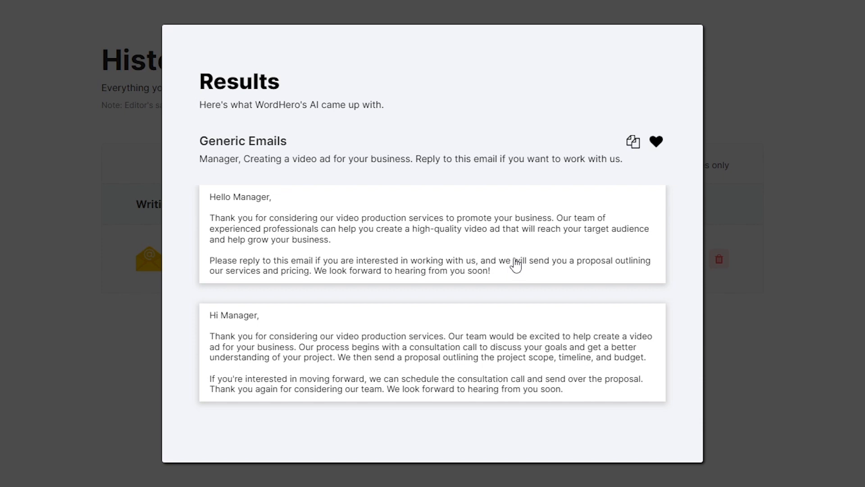
pyautogui.click(633, 141)
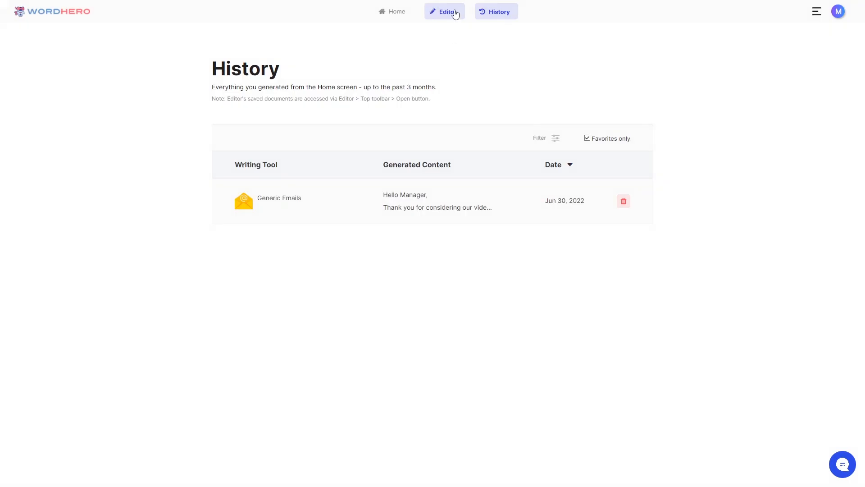
# Start an editor document titled 'Building a computer' with the line 'What you need to build a computer.'.
pyautogui.click(444, 11)
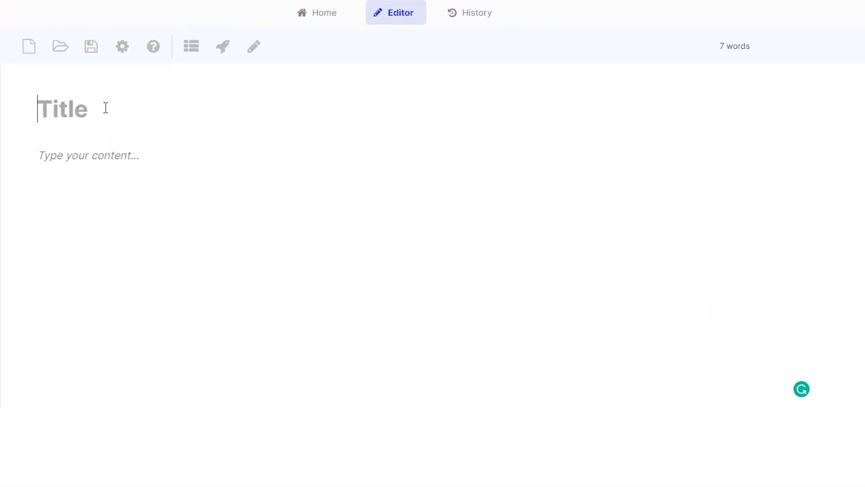
pyautogui.write('Building a computer')
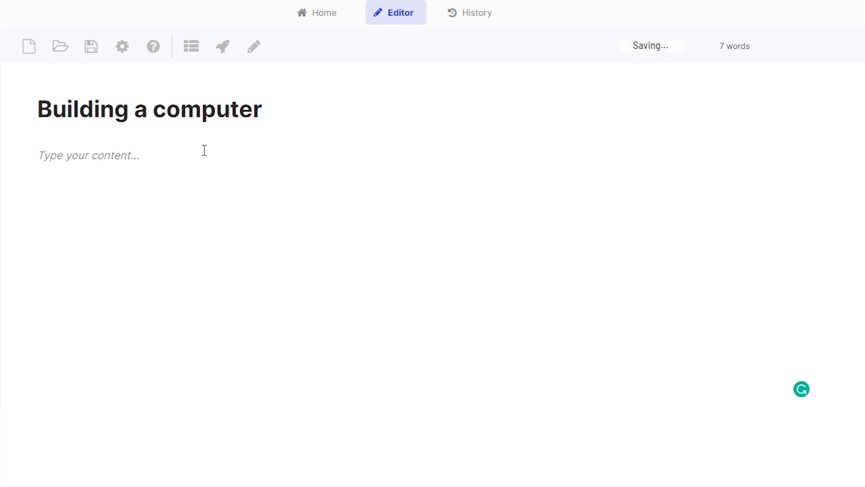
pyautogui.write('What you need to build a computer.')
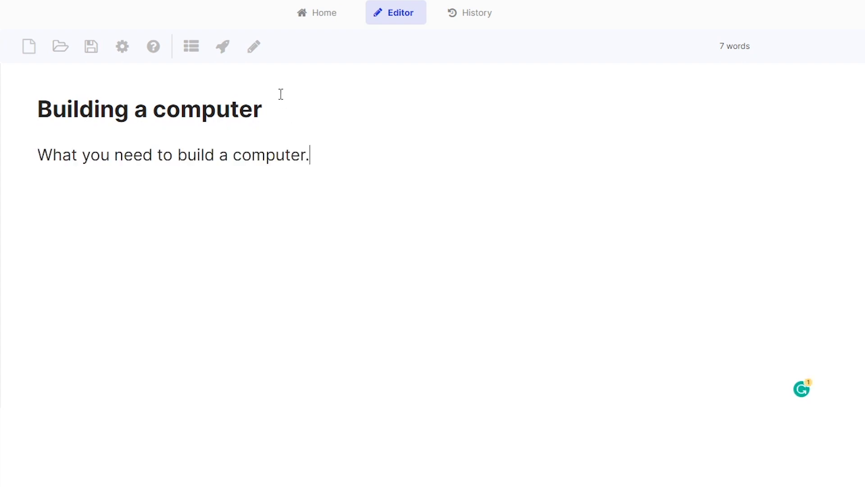
pyautogui.moveTo(357, 161)
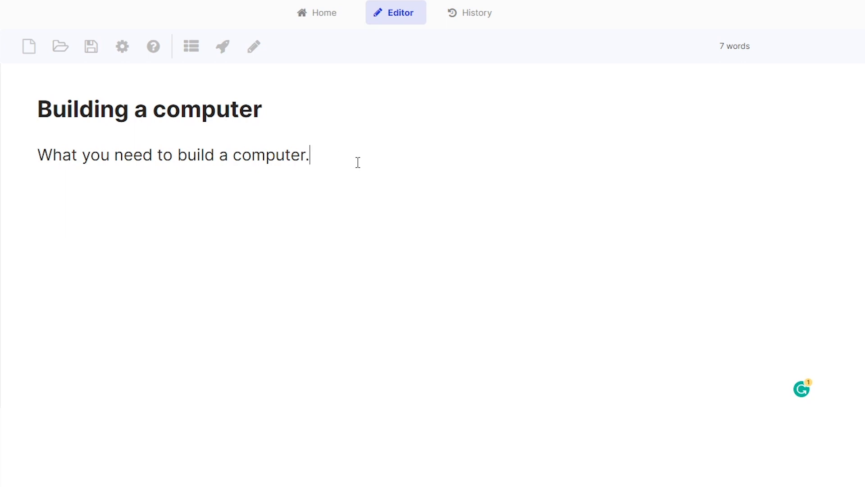
# Have Blog Paragraphs write an introduction about building a computer from the title.
pyautogui.click(221, 46)
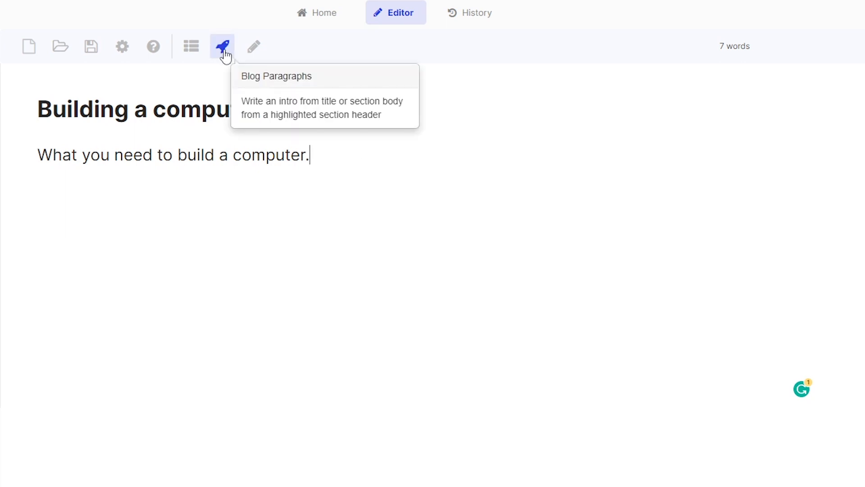
pyautogui.moveTo(217, 58)
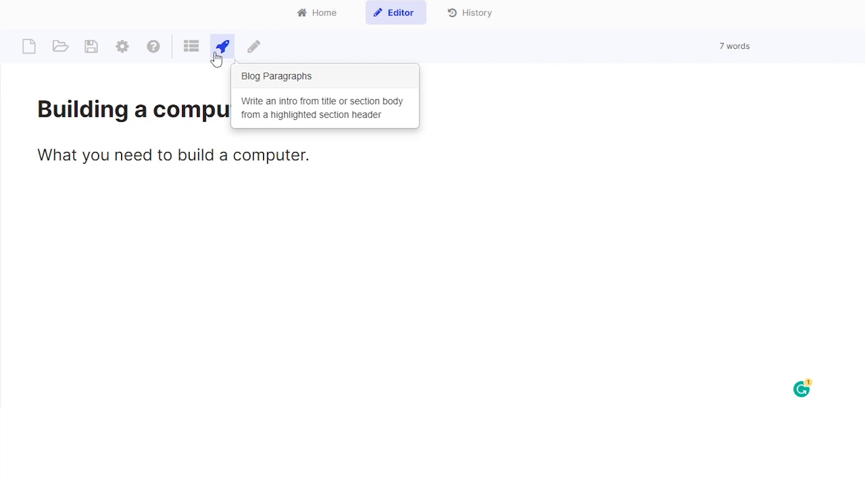
pyautogui.click(222, 46)
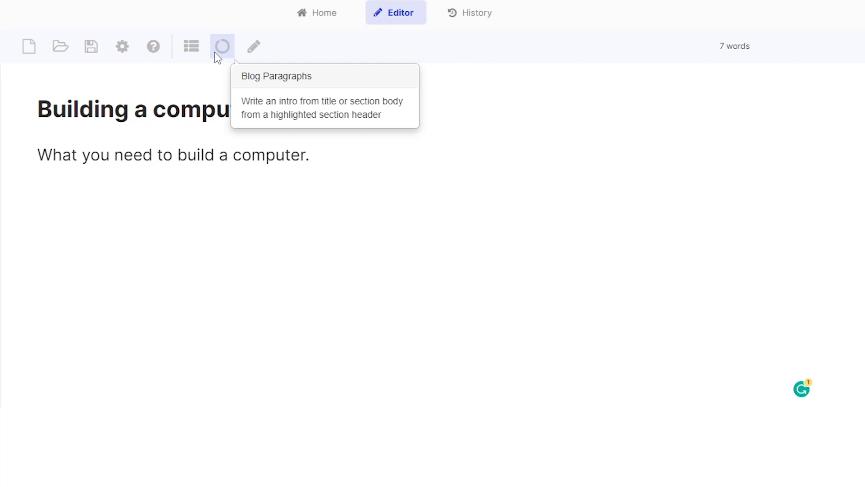
pyautogui.click(222, 46)
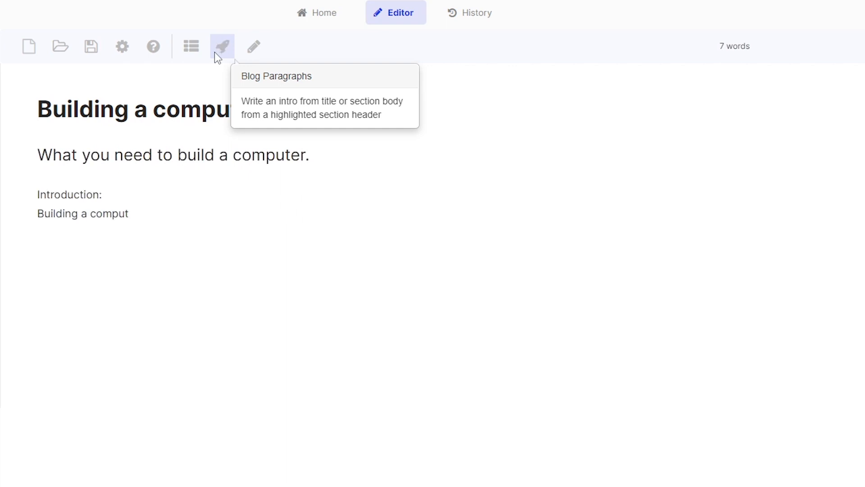
pyautogui.click(276, 76)
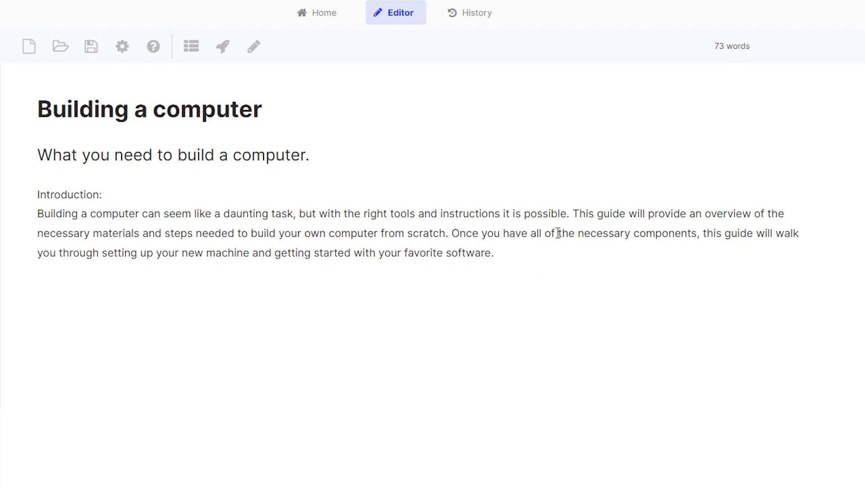
pyautogui.moveTo(253, 46)
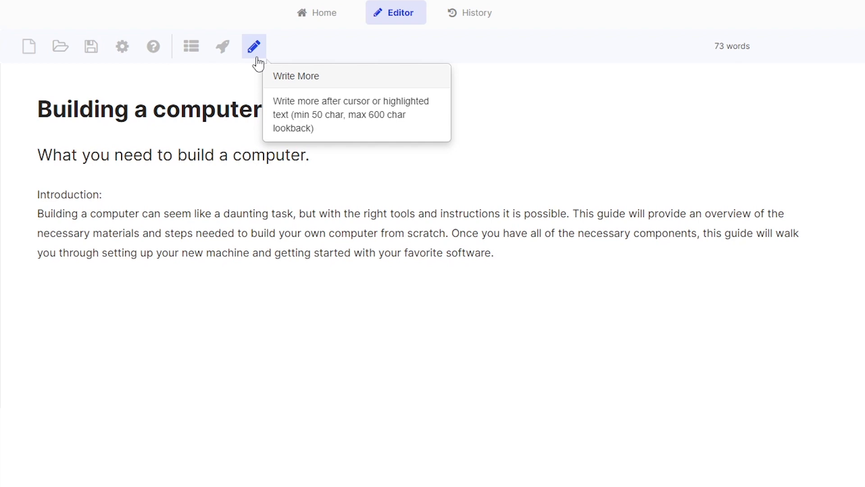
pyautogui.moveTo(200, 71)
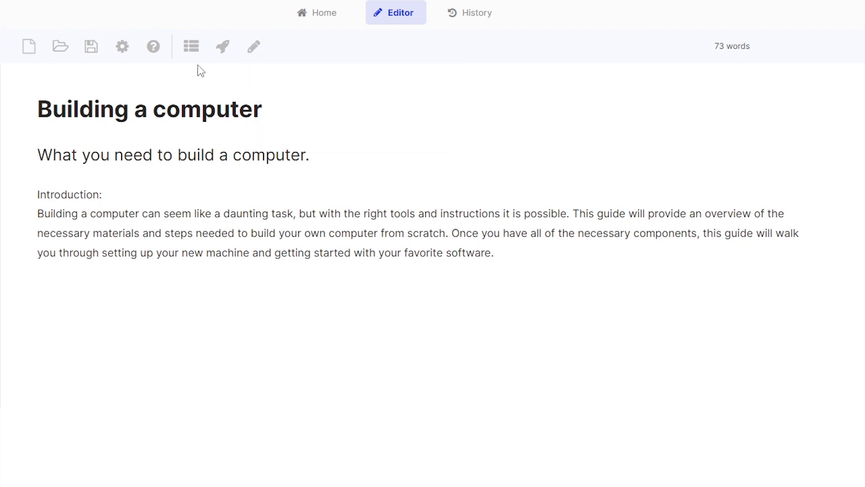
# Insert a Blog Outlines section list after 'Introduction:', Motherboard through Case plus Conclusion.
pyautogui.click(190, 46)
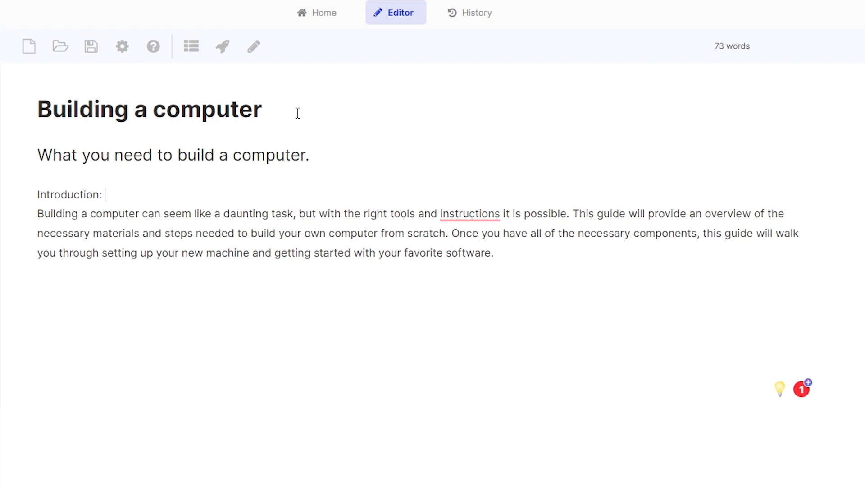
pyautogui.click(190, 46)
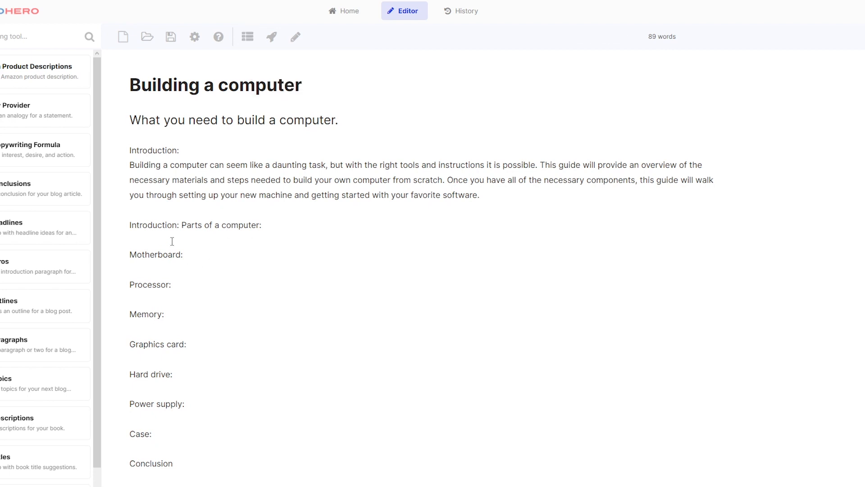
pyautogui.moveTo(223, 429)
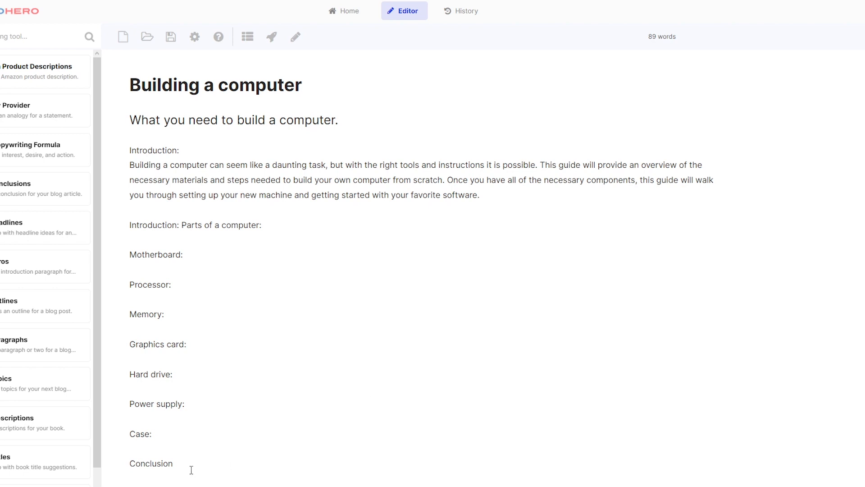
pyautogui.moveTo(186, 308)
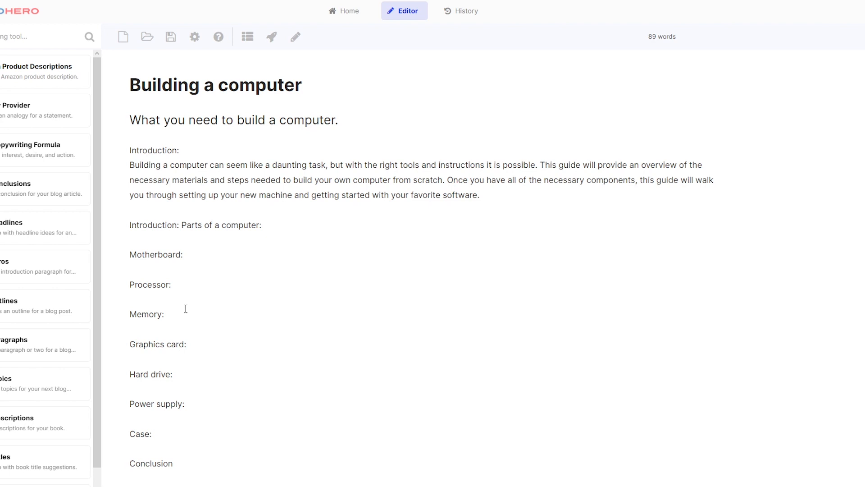
pyautogui.moveTo(280, 59)
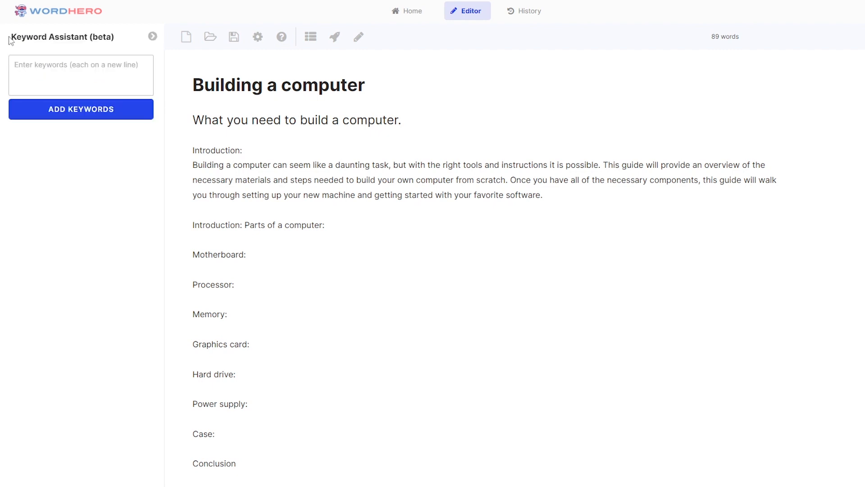
# Show the Keyword Assistant panel with its empty keywords box focused.
pyautogui.click(80, 75)
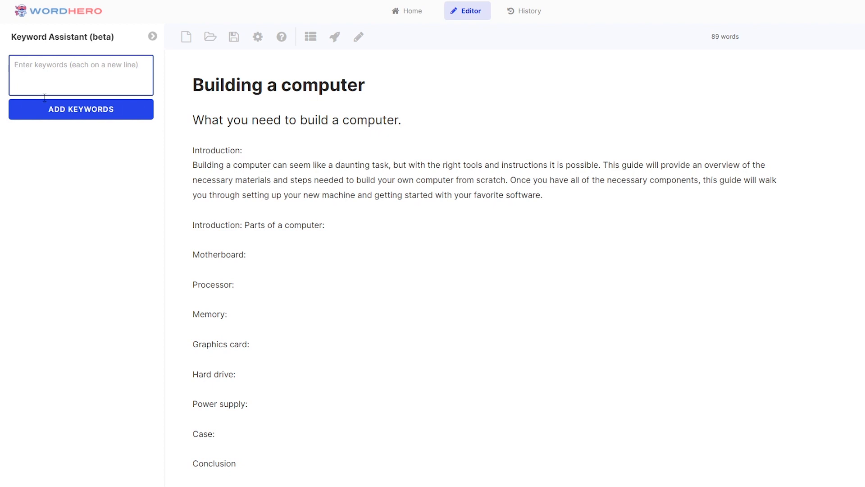
pyautogui.moveTo(50, 111)
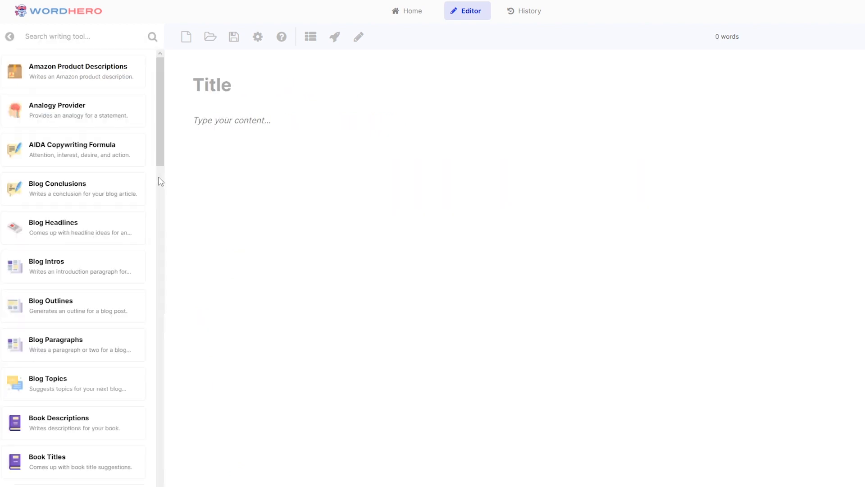
# Scroll down through the full writing tools list beside the blank document.
pyautogui.scroll(-3)
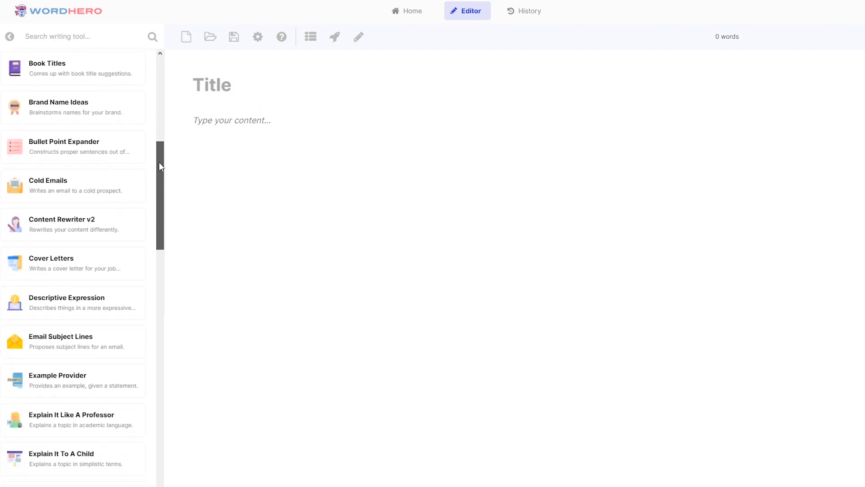
pyautogui.scroll(-3)
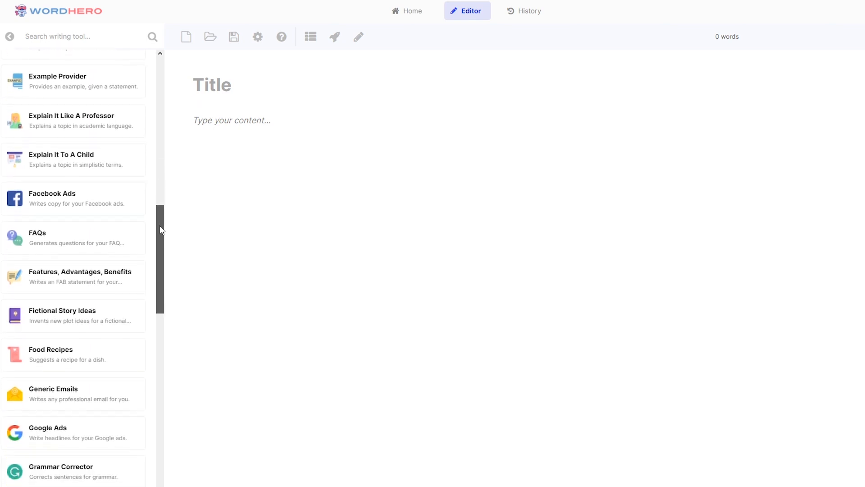
pyautogui.scroll(-3)
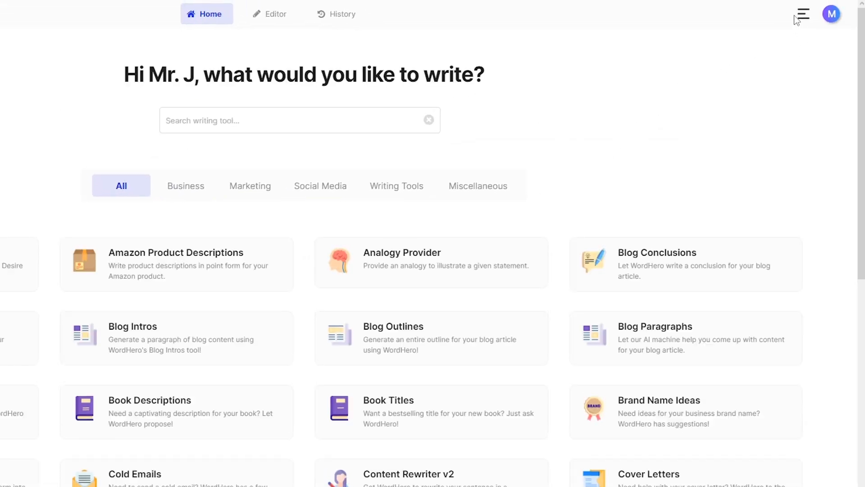
pyautogui.moveTo(835, 24)
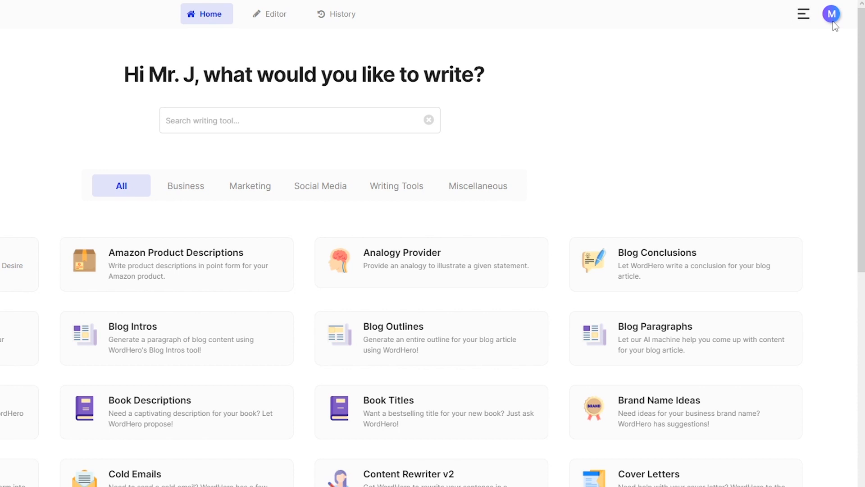
pyautogui.moveTo(841, 51)
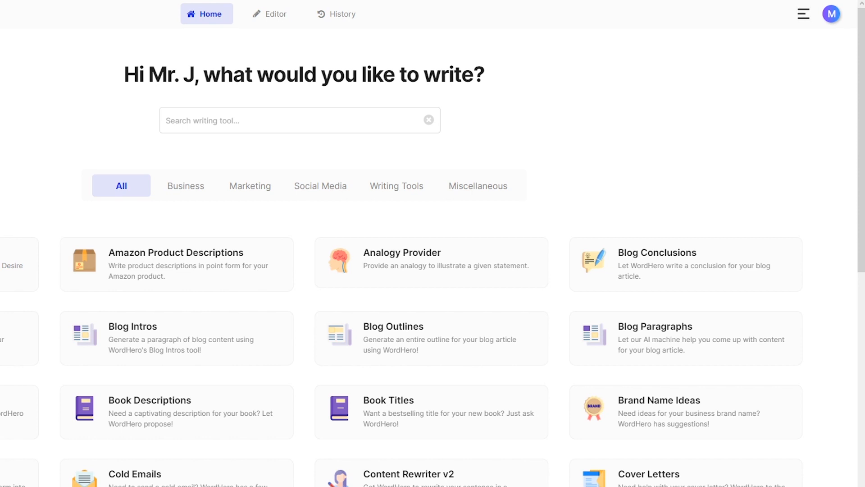
# Browse the home tool library down past Cover Letters to Explain It Like A Professor and FAQs.
pyautogui.scroll(-3)
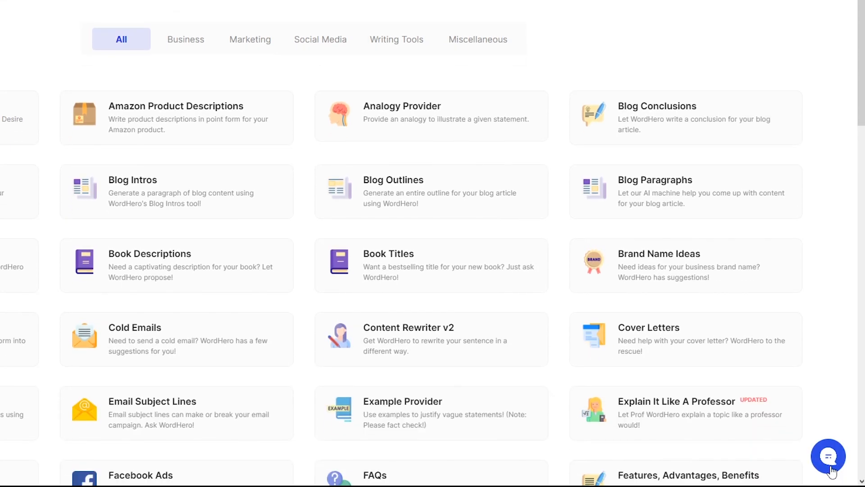
pyautogui.click(829, 456)
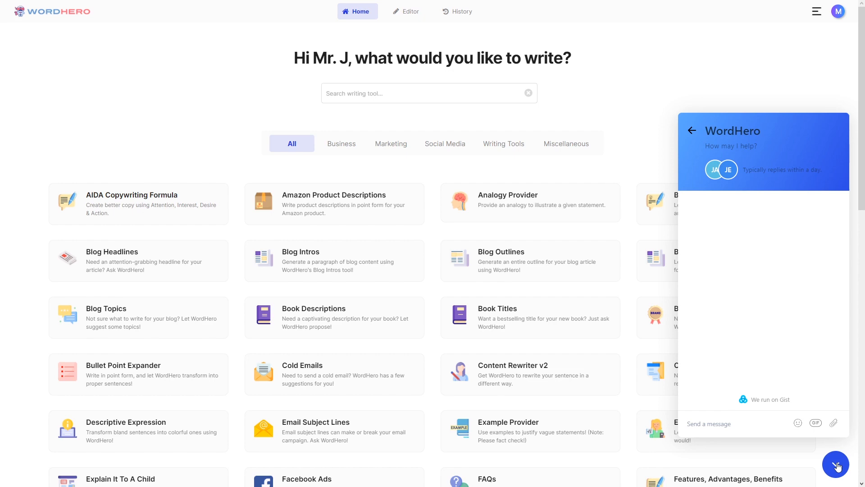
pyautogui.click(836, 464)
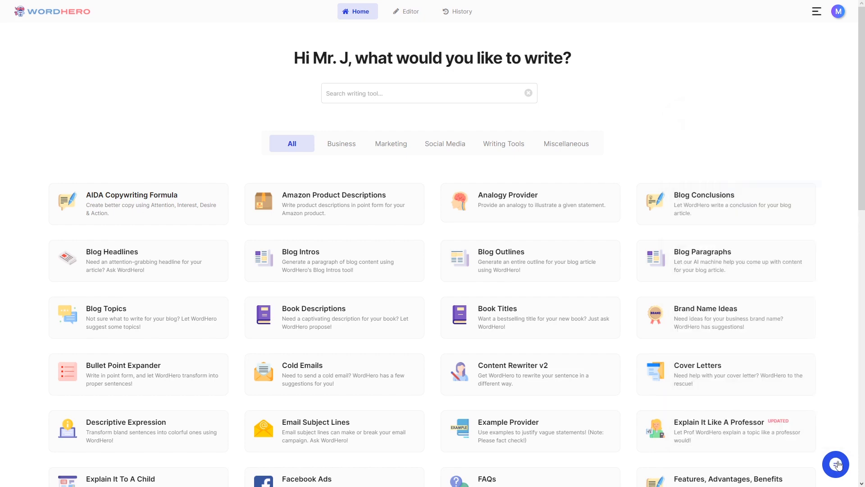